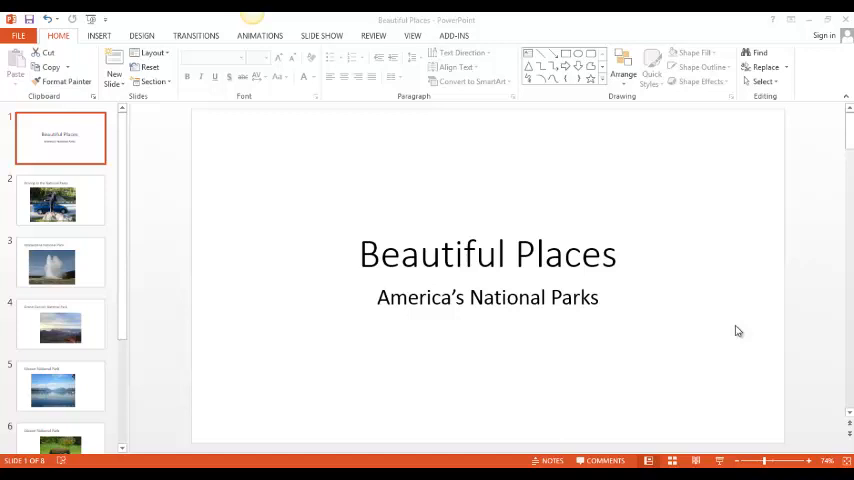
{"action": "mouse_move", "coordinate": [724, 326]}
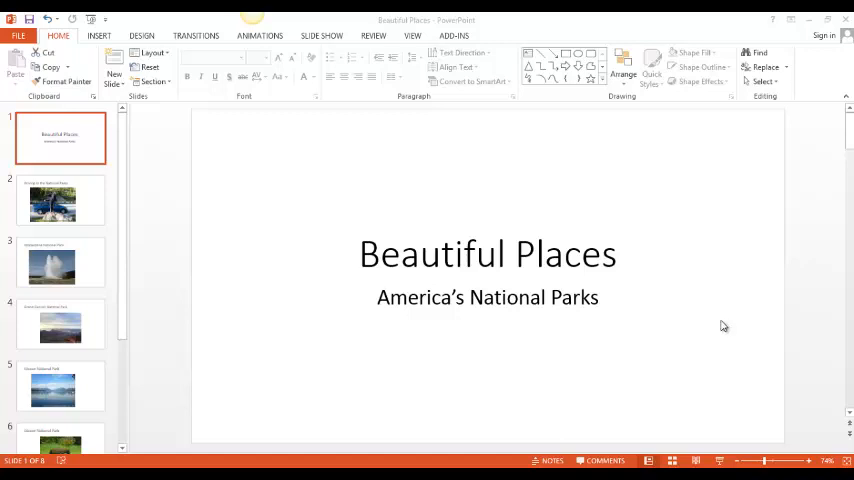
{"action": "mouse_move", "coordinate": [180, 108]}
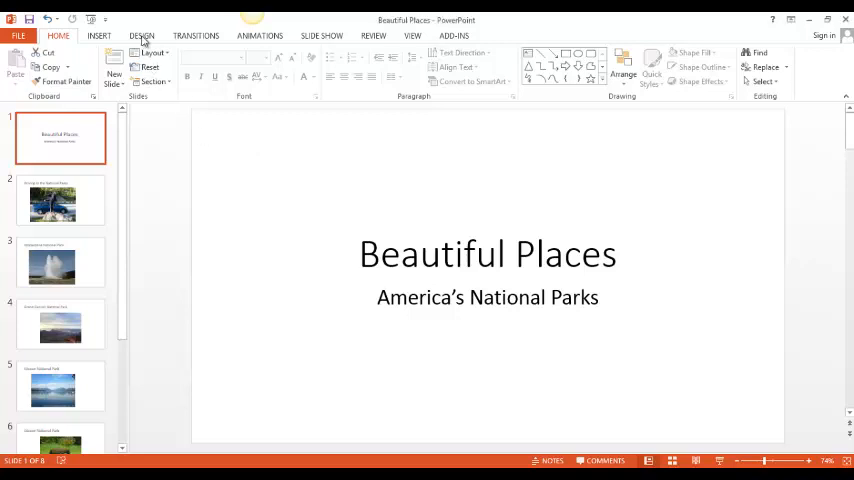
Step: Preview several themes from the Design gallery and apply the green Facet theme to all slides
{"action": "left_click", "coordinate": [140, 36]}
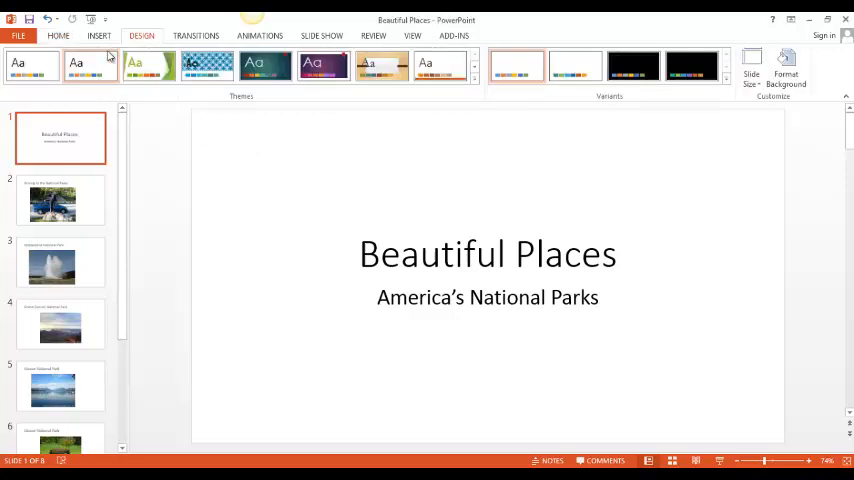
{"action": "mouse_move", "coordinate": [136, 64]}
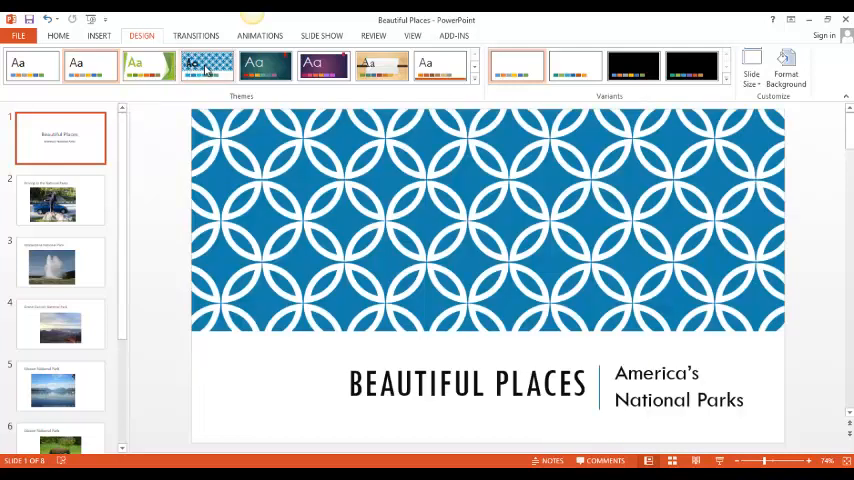
{"action": "left_click", "coordinate": [252, 64]}
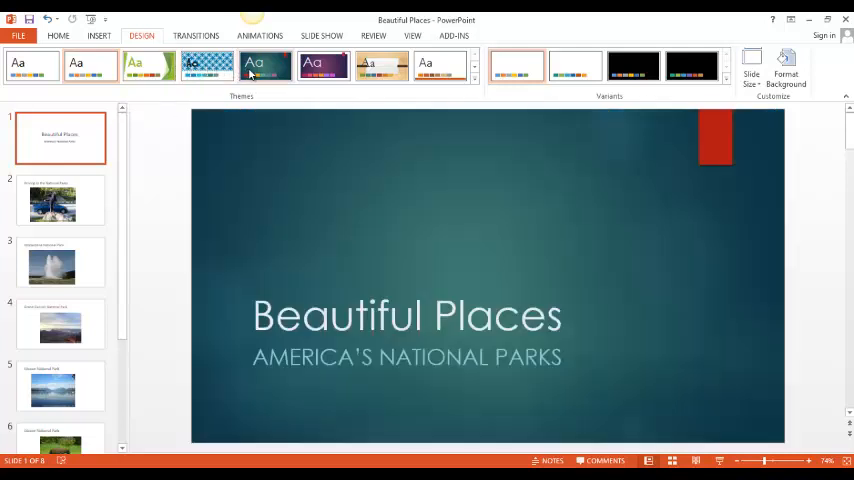
{"action": "left_click", "coordinate": [322, 64]}
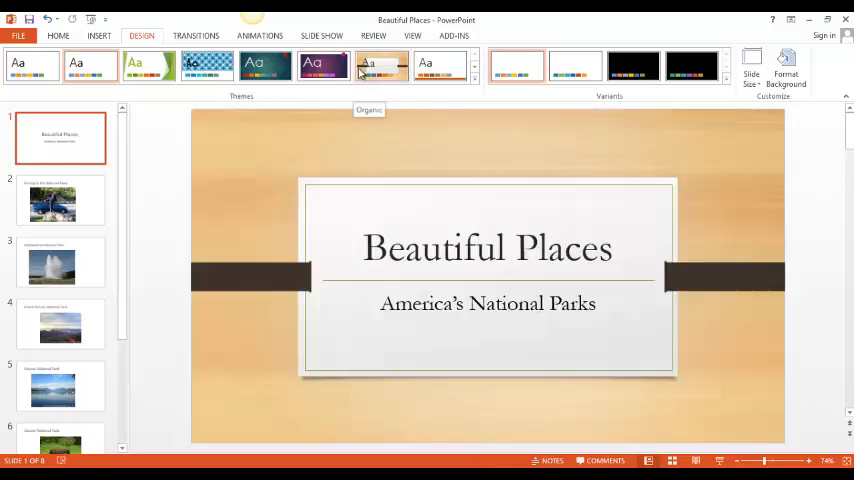
{"action": "left_click", "coordinate": [134, 66]}
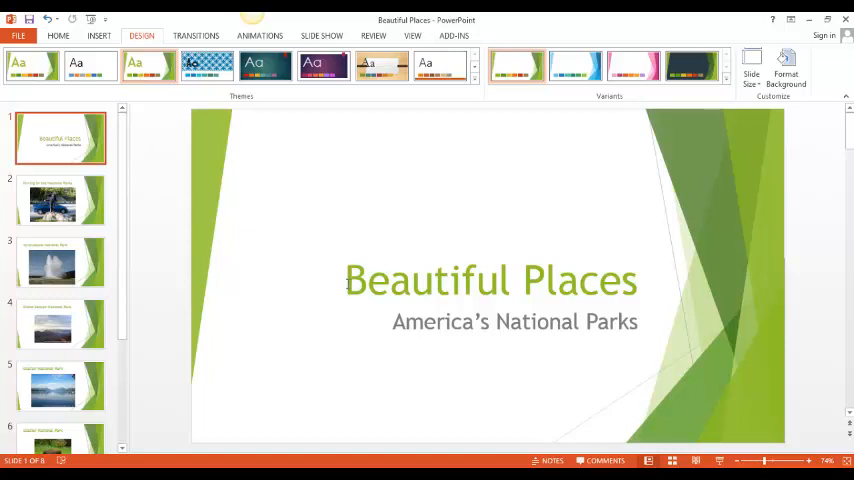
Step: Set the 'Beautiful Places' title on the opening slide to Arial
{"action": "left_click", "coordinate": [490, 280]}
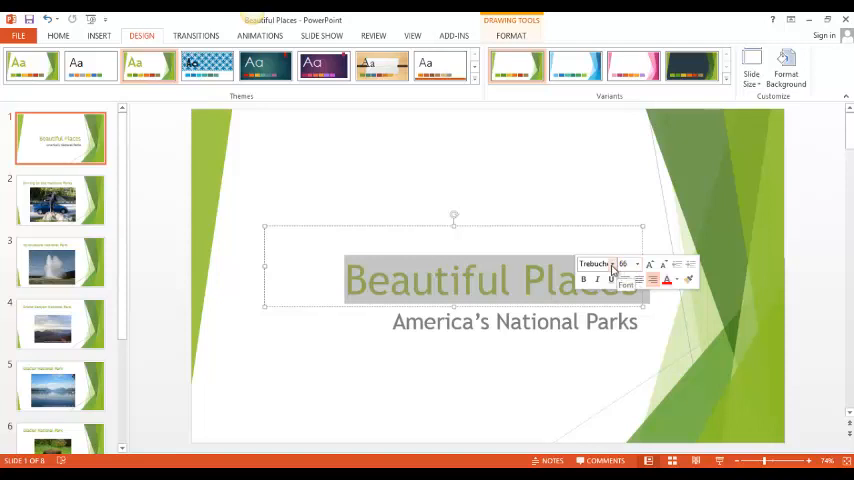
{"action": "left_click", "coordinate": [636, 264]}
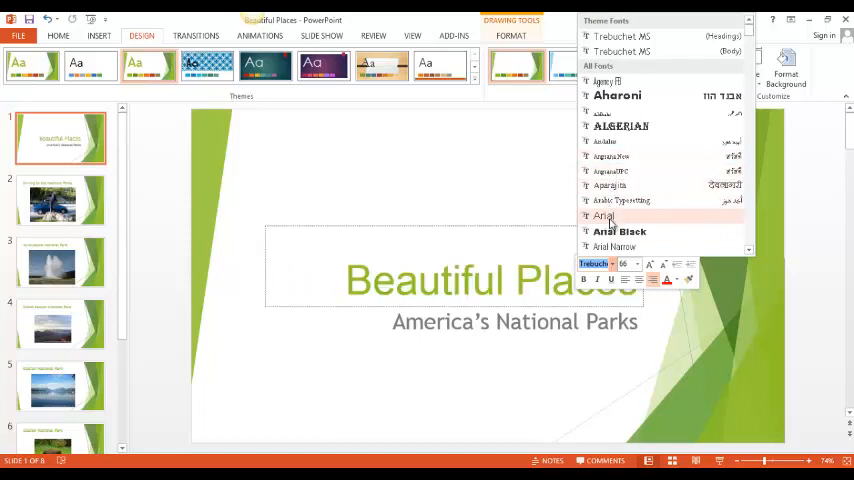
{"action": "left_click", "coordinate": [604, 216]}
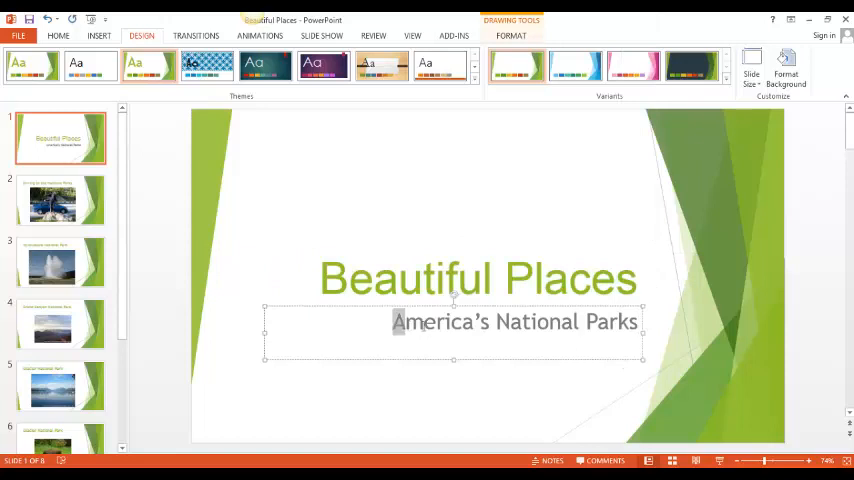
Step: Set the 'America's National Parks' subtitle to Arial at a larger font size
{"action": "triple_click", "coordinate": [516, 320]}
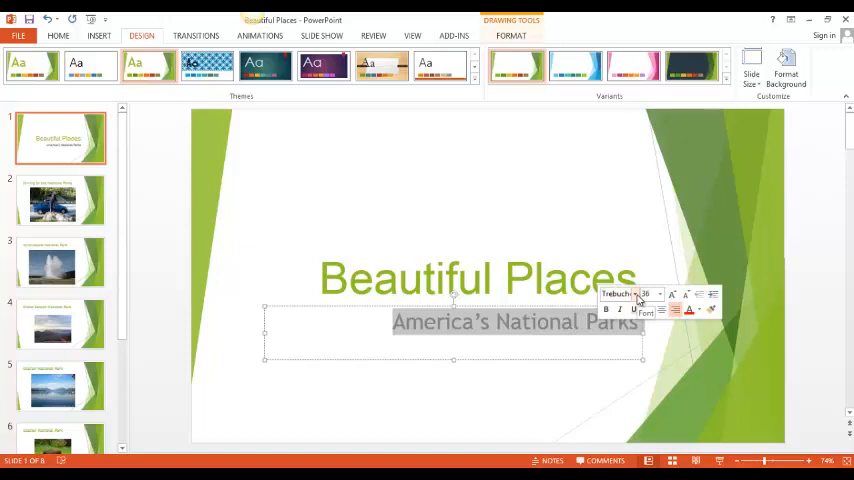
{"action": "left_click", "coordinate": [658, 294]}
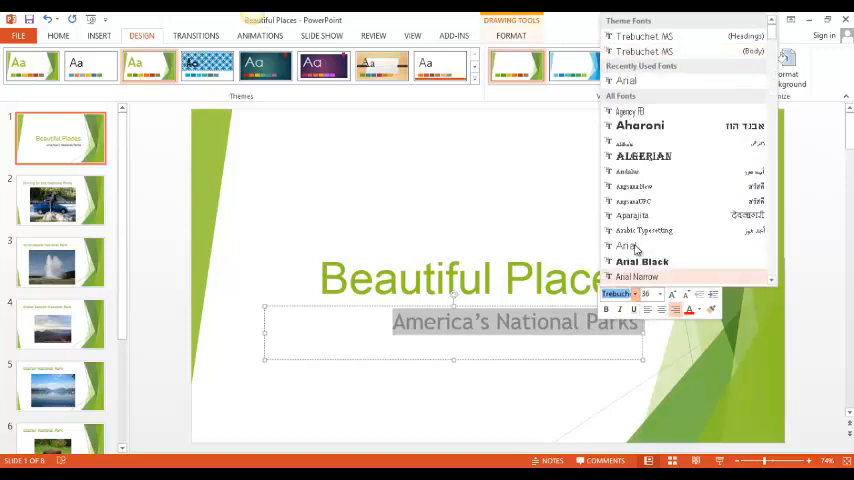
{"action": "left_click", "coordinate": [626, 246]}
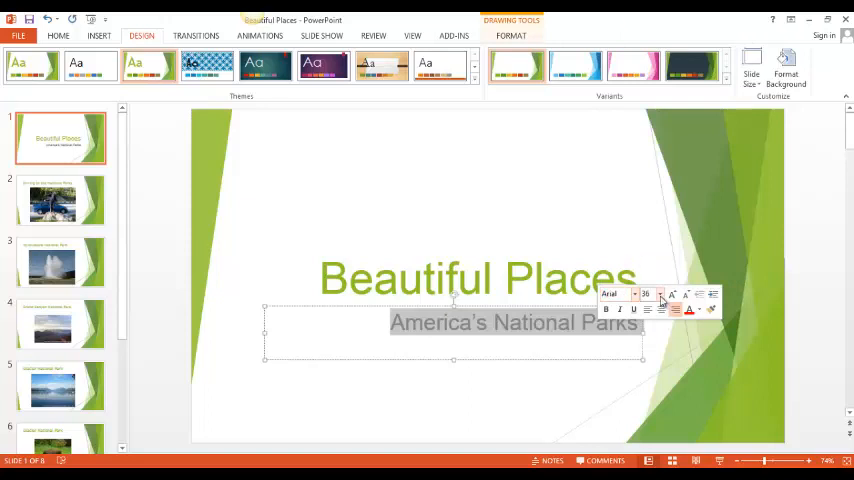
{"action": "left_click", "coordinate": [660, 292]}
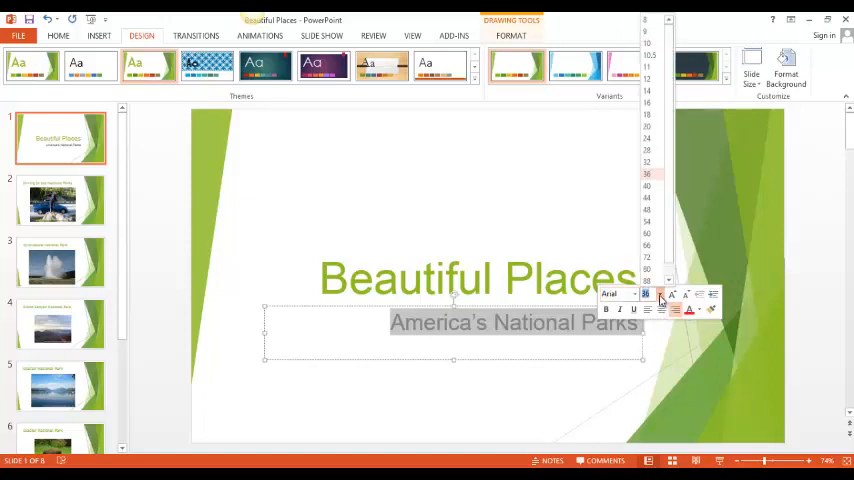
{"action": "left_click", "coordinate": [648, 186]}
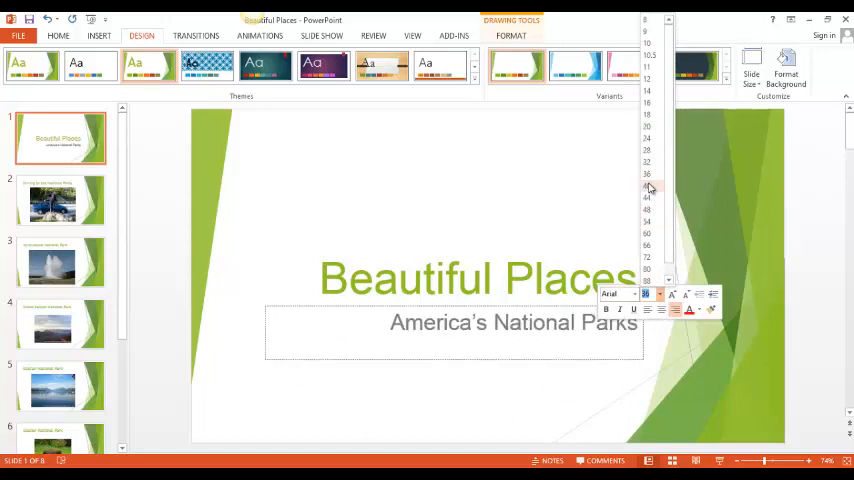
{"action": "left_click", "coordinate": [646, 196]}
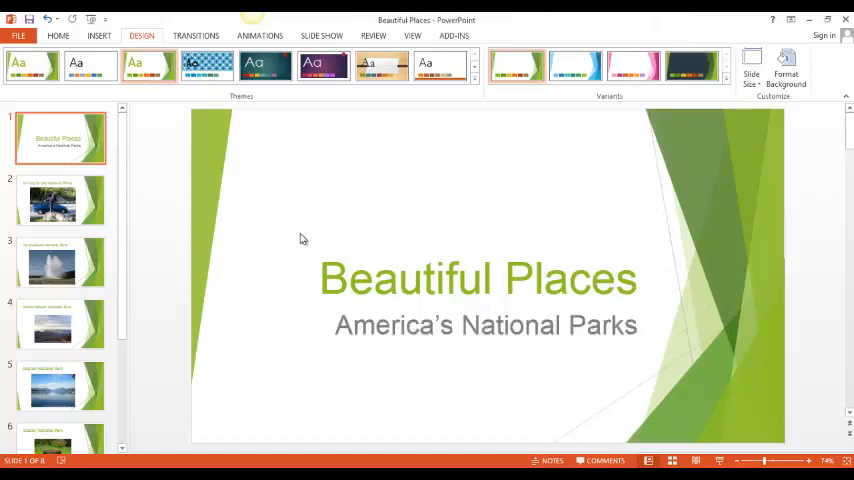
{"action": "left_click", "coordinate": [60, 200]}
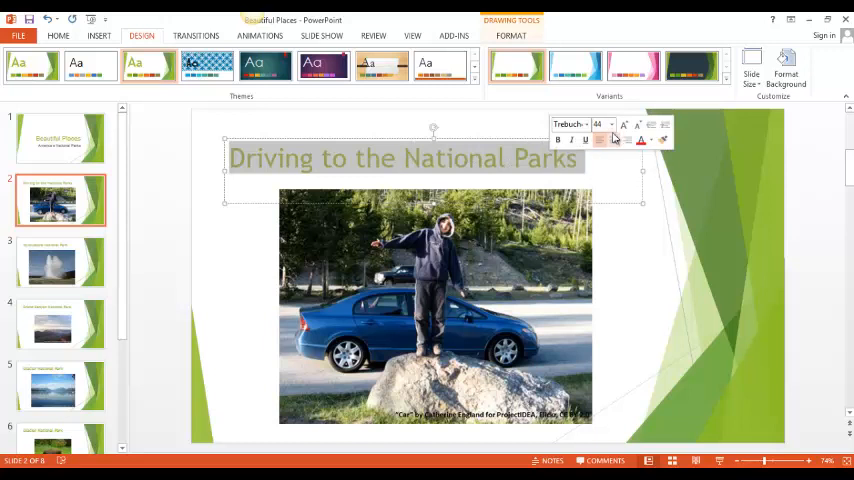
{"action": "mouse_move", "coordinate": [624, 126]}
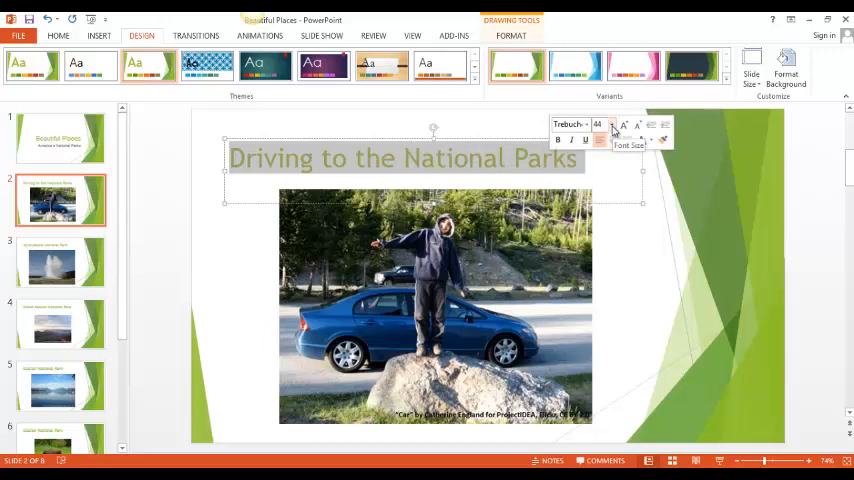
Step: Give the 'Driving to the National Parks' title on slide 2 a larger font size
{"action": "left_click", "coordinate": [610, 126]}
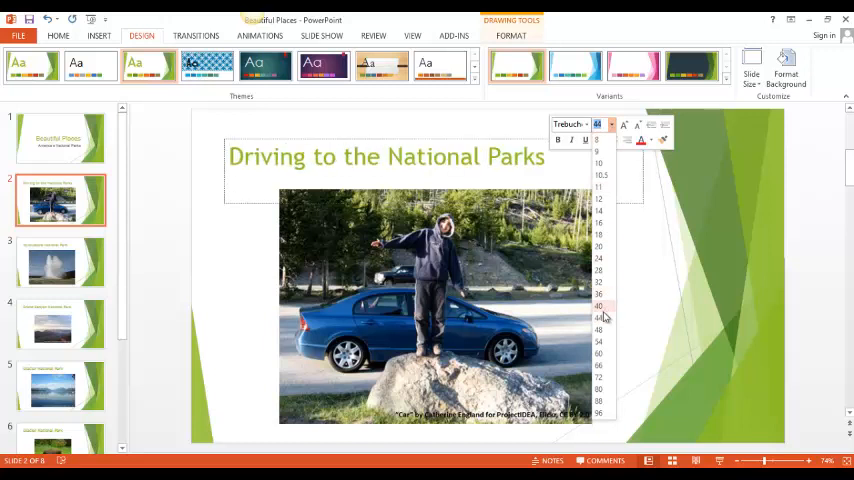
{"action": "left_click", "coordinate": [598, 342]}
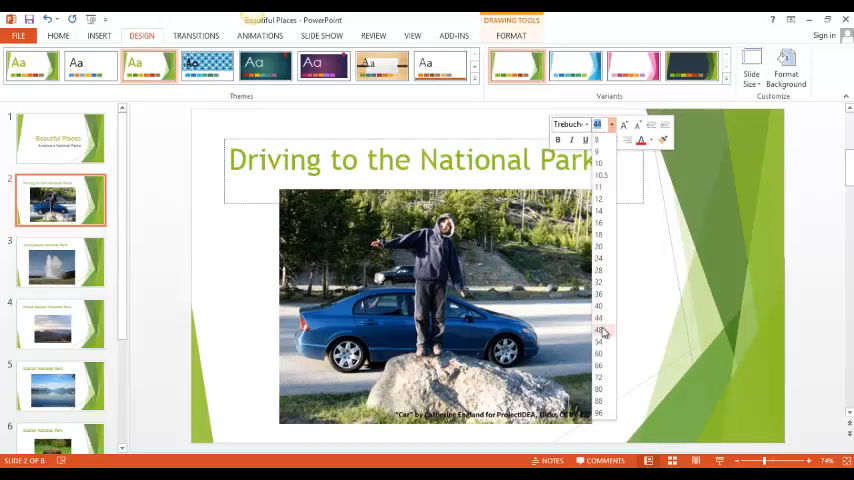
{"action": "left_click", "coordinate": [598, 332]}
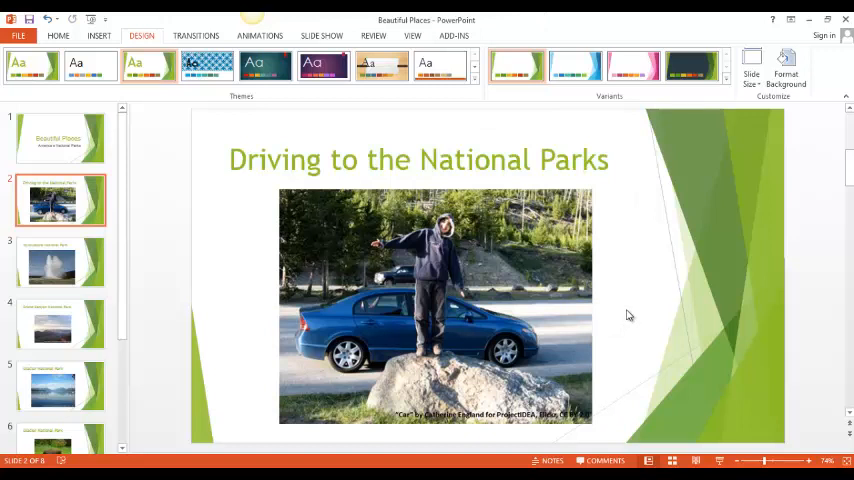
Step: Shrink the car photo on slide 2 and move it into place below the title
{"action": "left_click", "coordinate": [436, 304]}
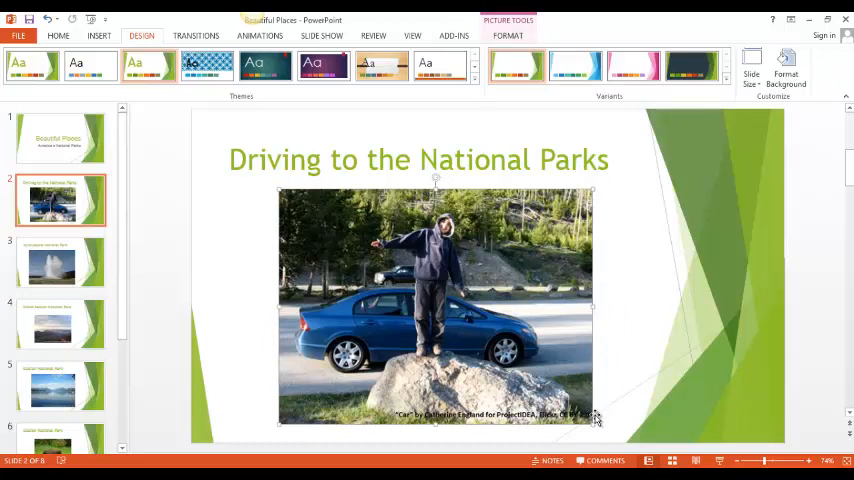
{"action": "mouse_move", "coordinate": [228, 344]}
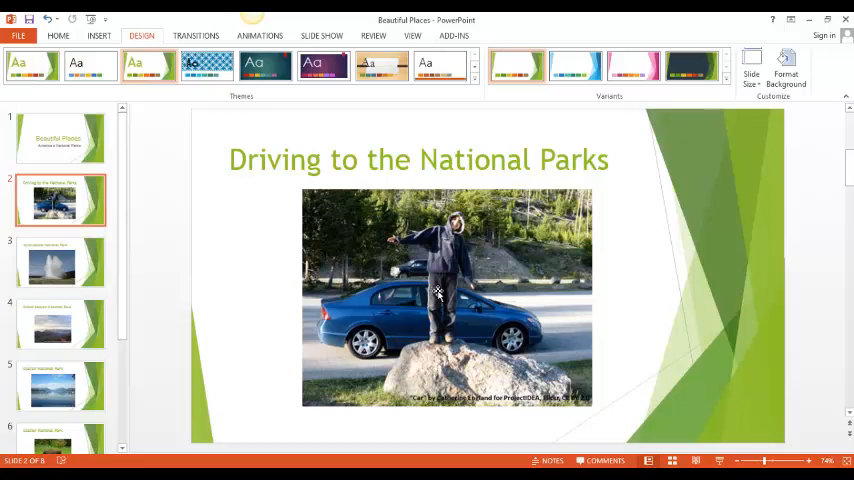
{"action": "left_click", "coordinate": [448, 296]}
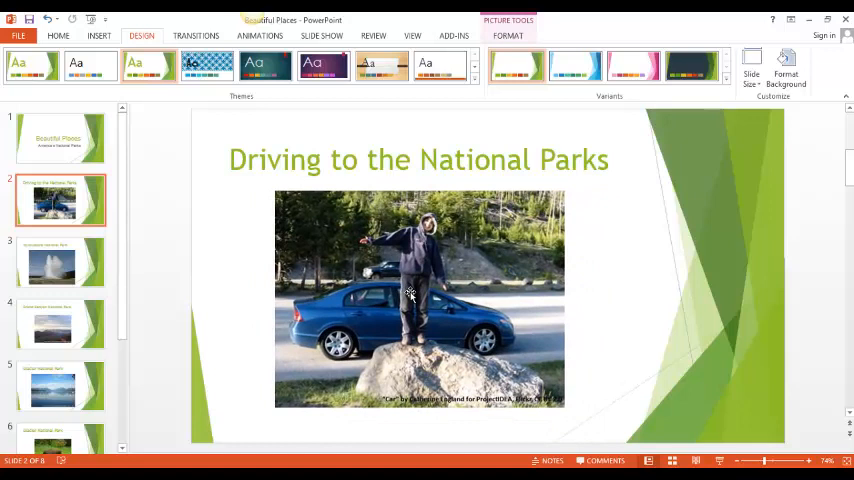
{"action": "left_click", "coordinate": [228, 236]}
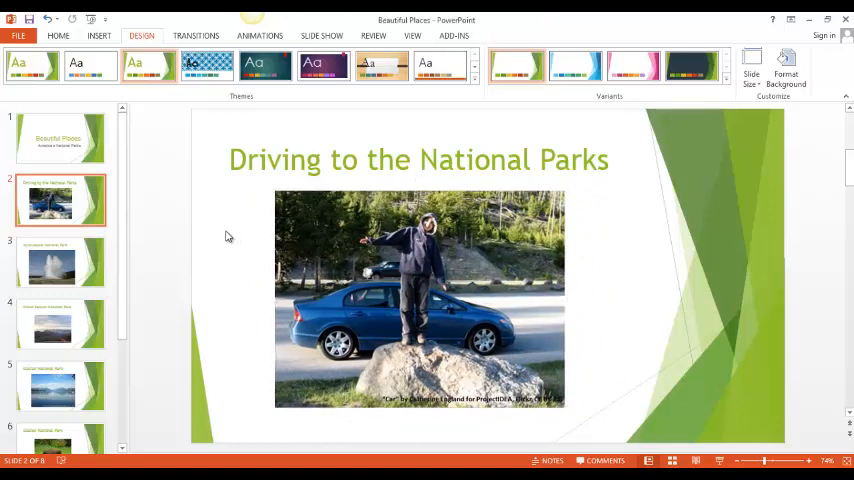
Step: Give the 'Yellowstone National Park' title on slide 3 a larger font size
{"action": "left_click", "coordinate": [52, 262]}
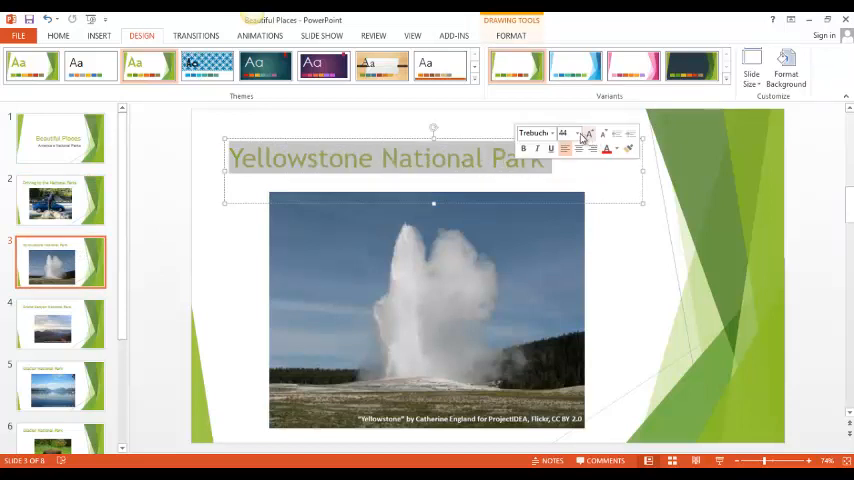
{"action": "left_click", "coordinate": [576, 132]}
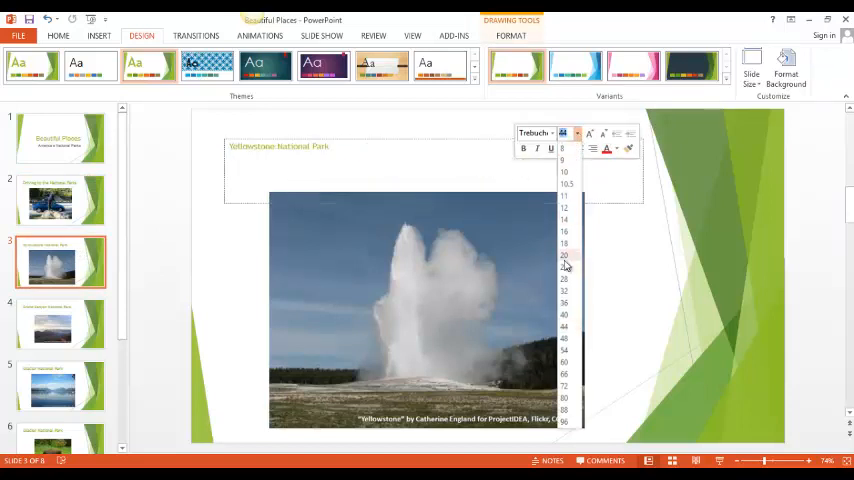
{"action": "left_click", "coordinate": [564, 326]}
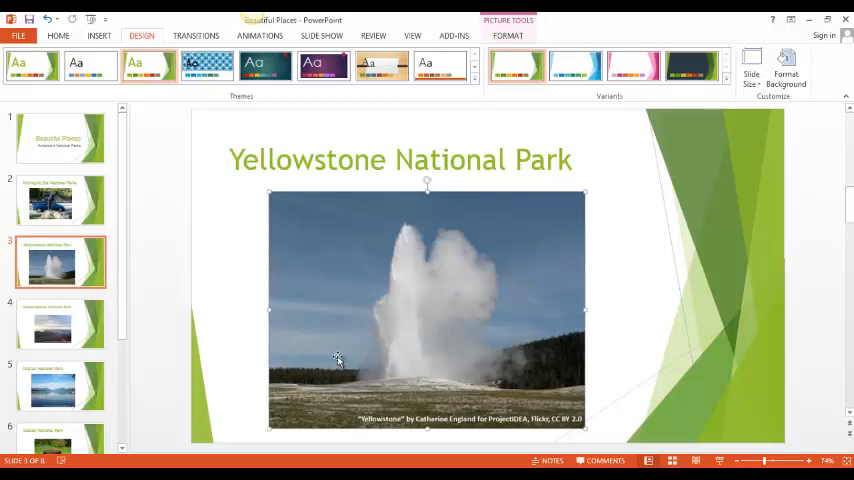
{"action": "mouse_move", "coordinate": [260, 432]}
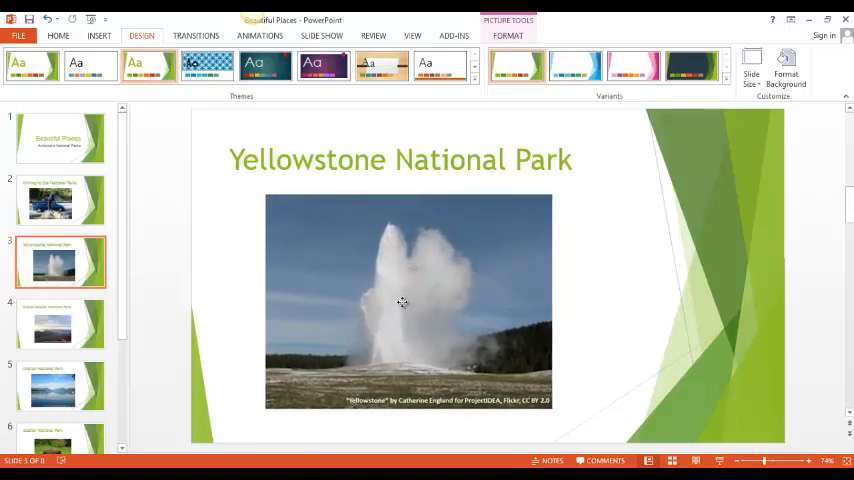
Step: Shrink the geyser photo on slide 3 and settle it beneath the enlarged title
{"action": "left_click", "coordinate": [404, 300]}
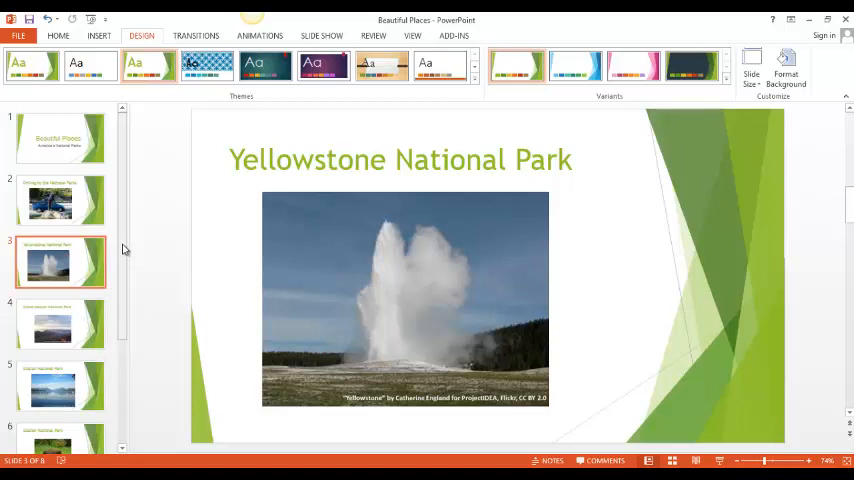
{"action": "mouse_move", "coordinate": [124, 224]}
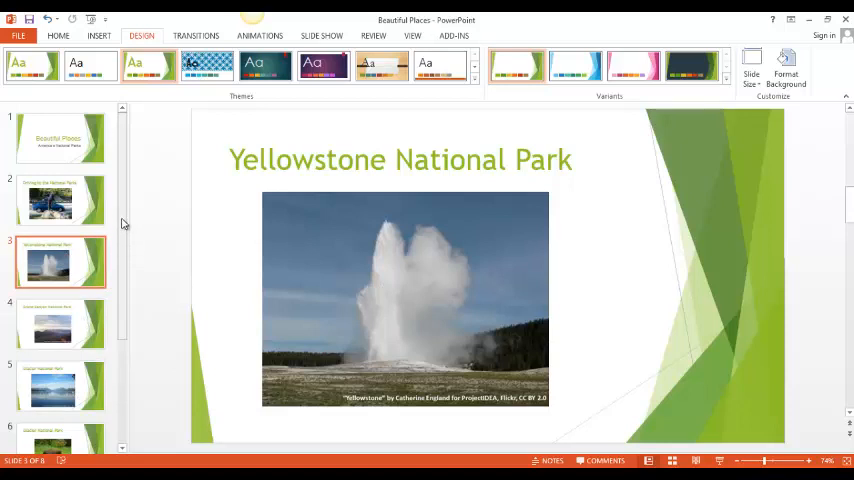